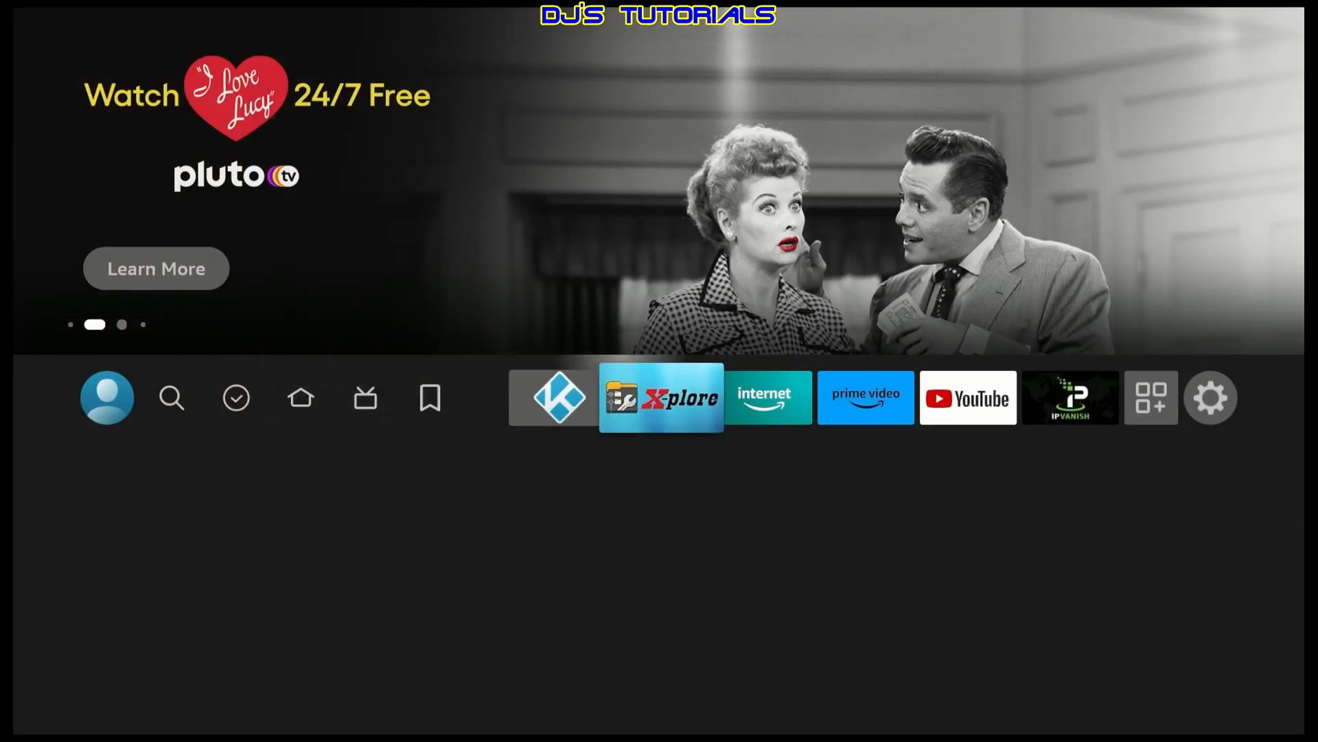
Go from the home screen into Settings and reach the My Fire TV page
left_click(1210, 397)
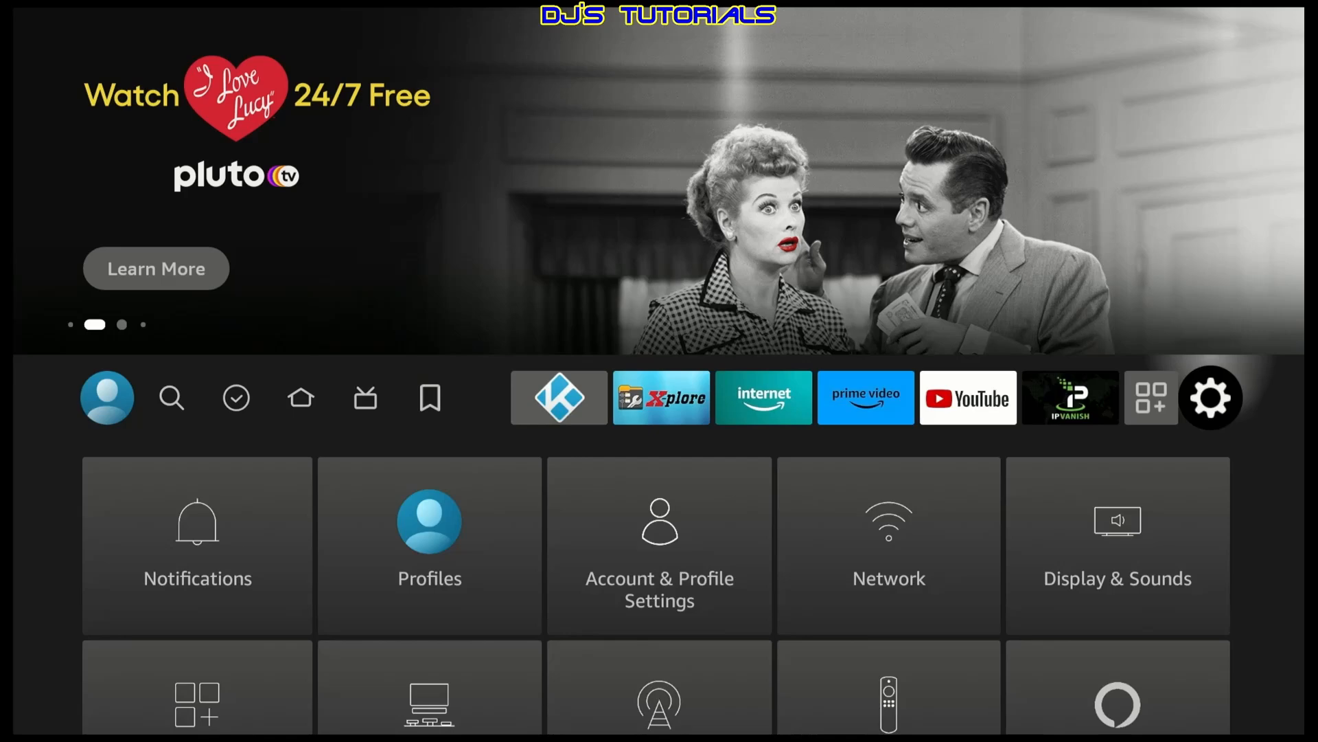
scroll("down", 3)
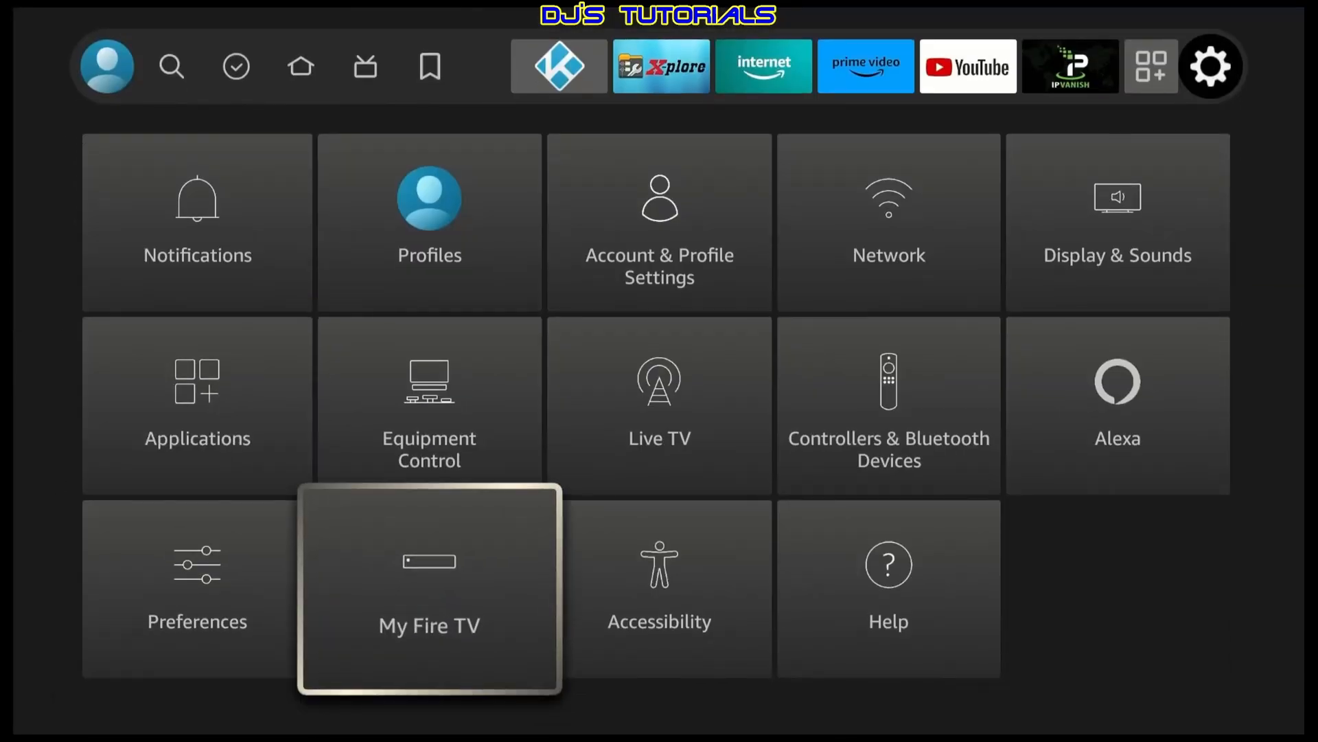
left_click(429, 587)
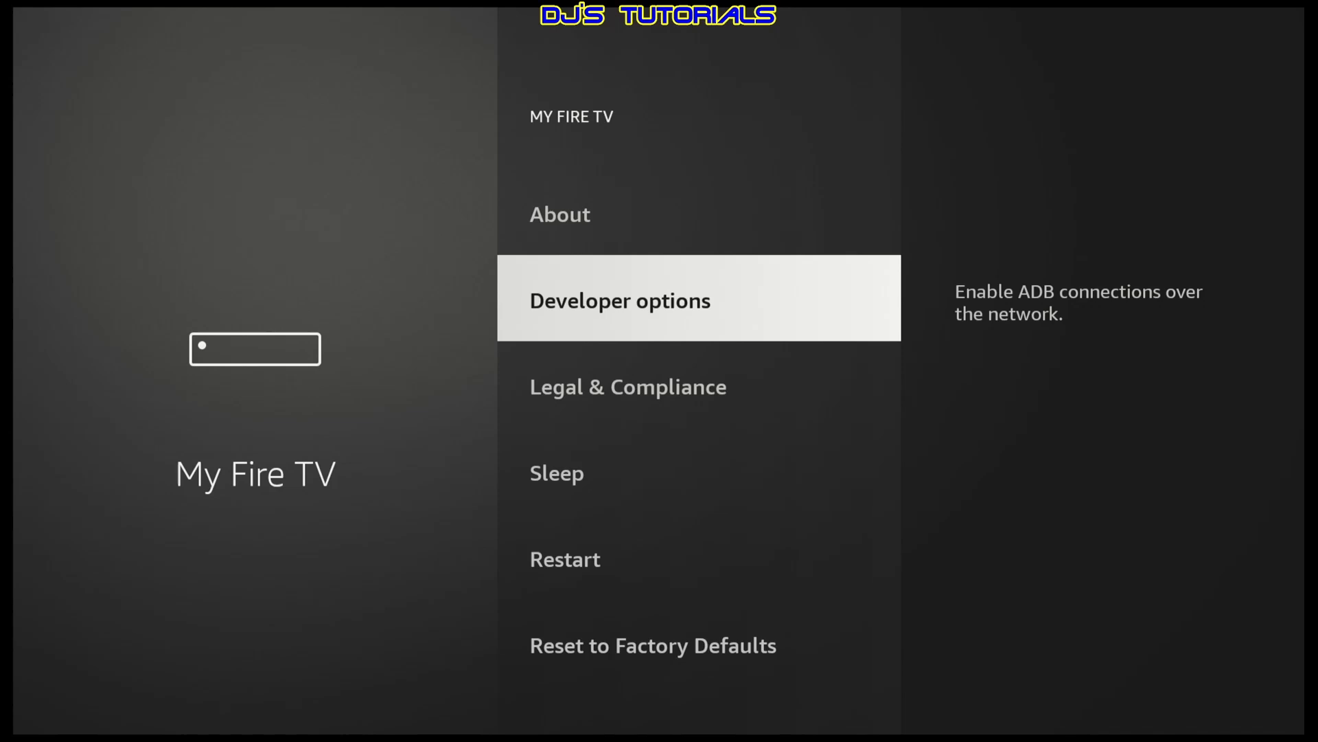
Under Developer options > Install unknown apps, switch Downloader ON and return home
left_click(620, 299)
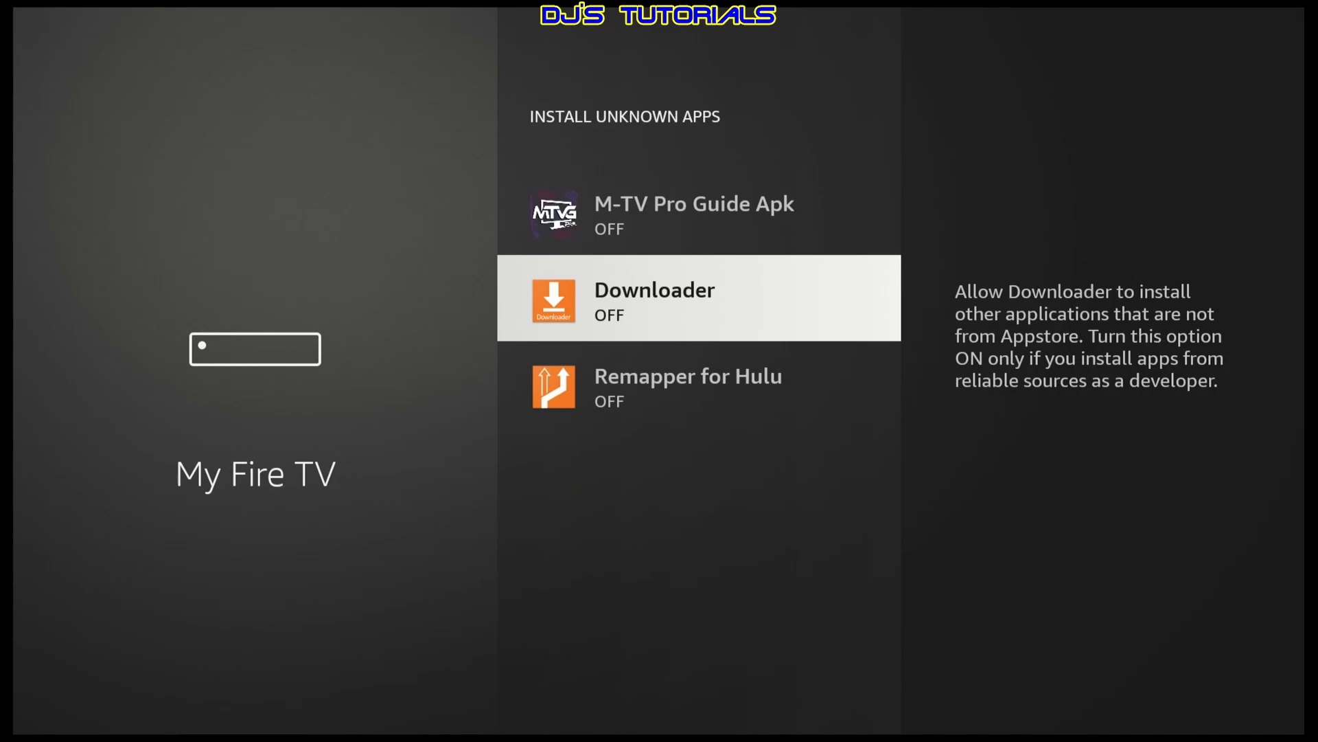
left_click(697, 298)
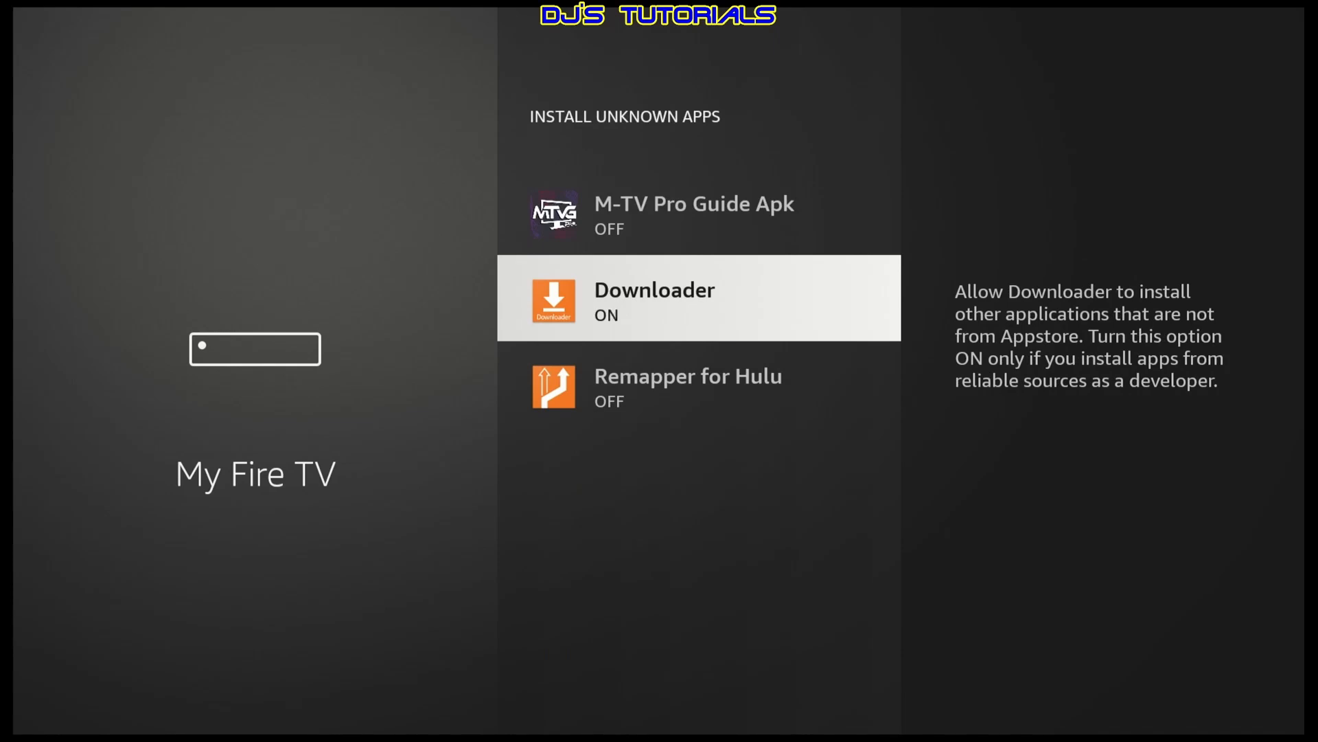
key("Back")
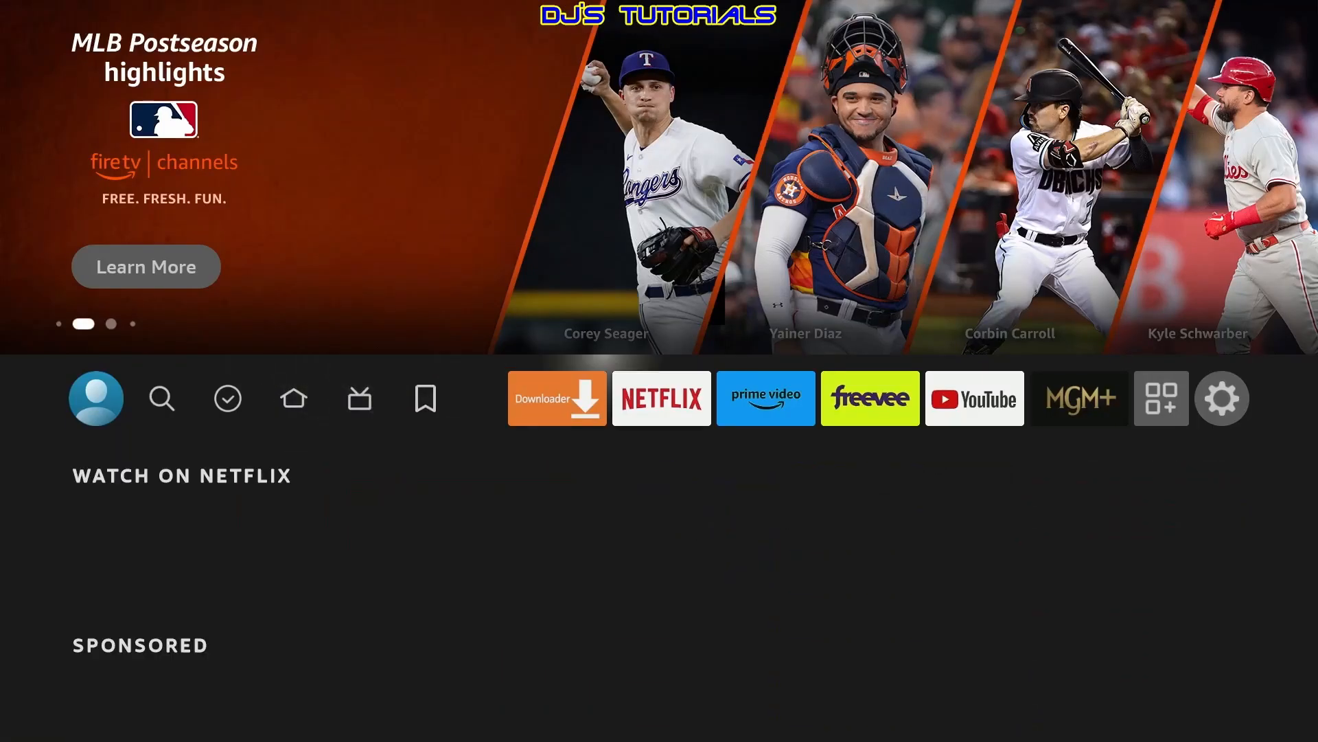
Return to Settings and reach the My Fire TV About page for the Fire TV Stick
left_click(1222, 399)
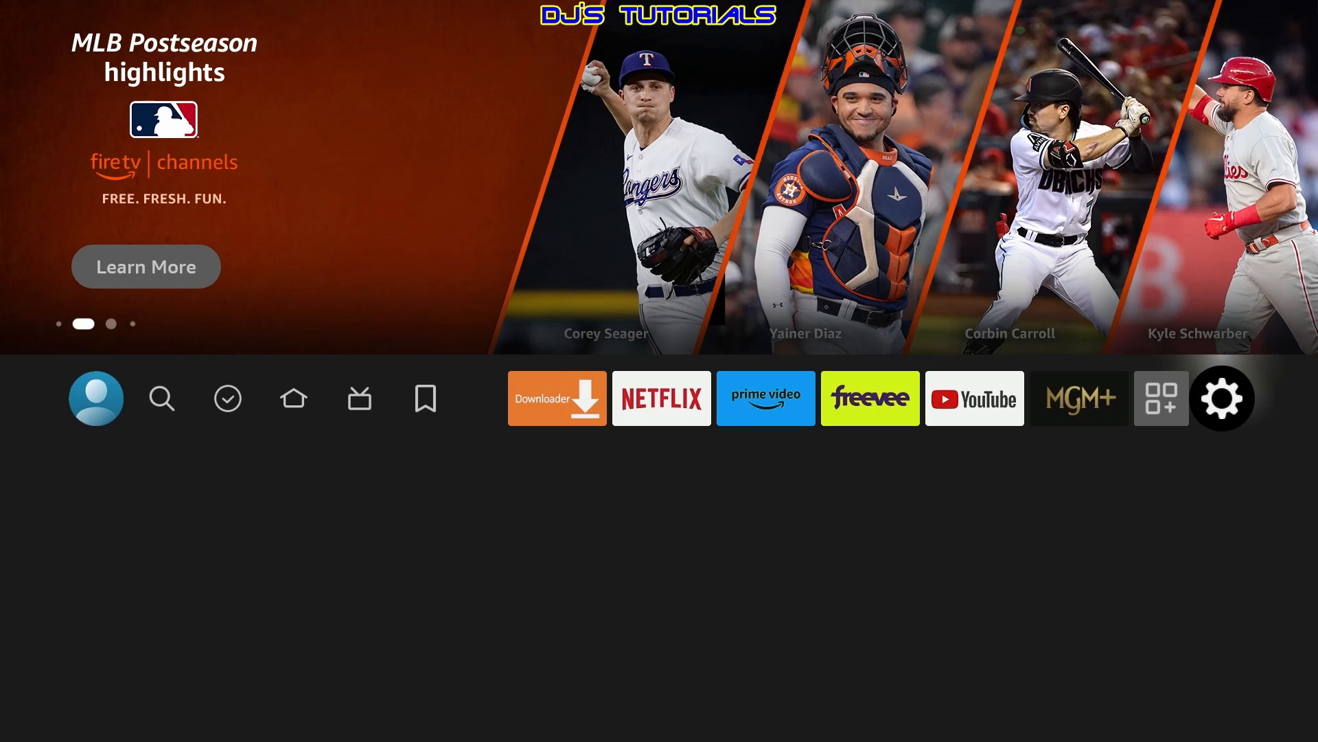
left_click(1222, 398)
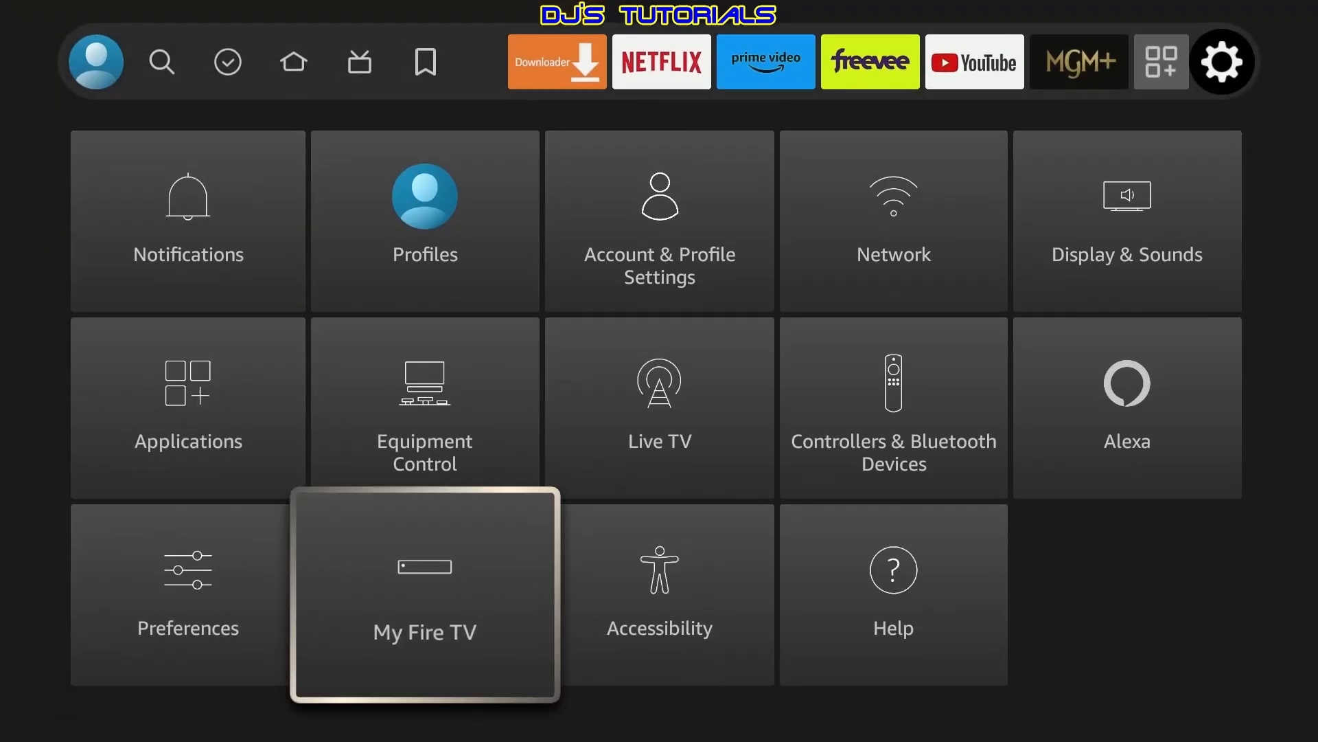
left_click(424, 593)
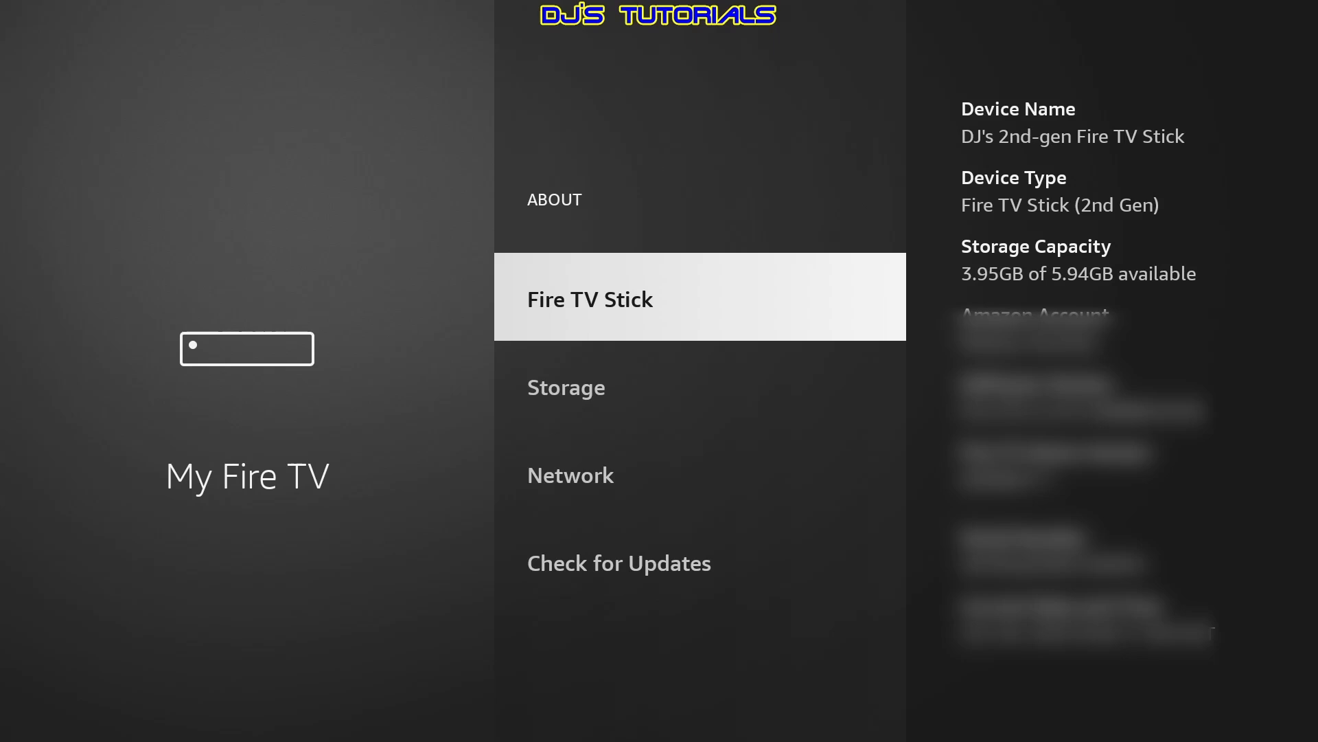
Select Fire TV Stick repeatedly to unlock developer mode and reach Developer Options
left_click(590, 298)
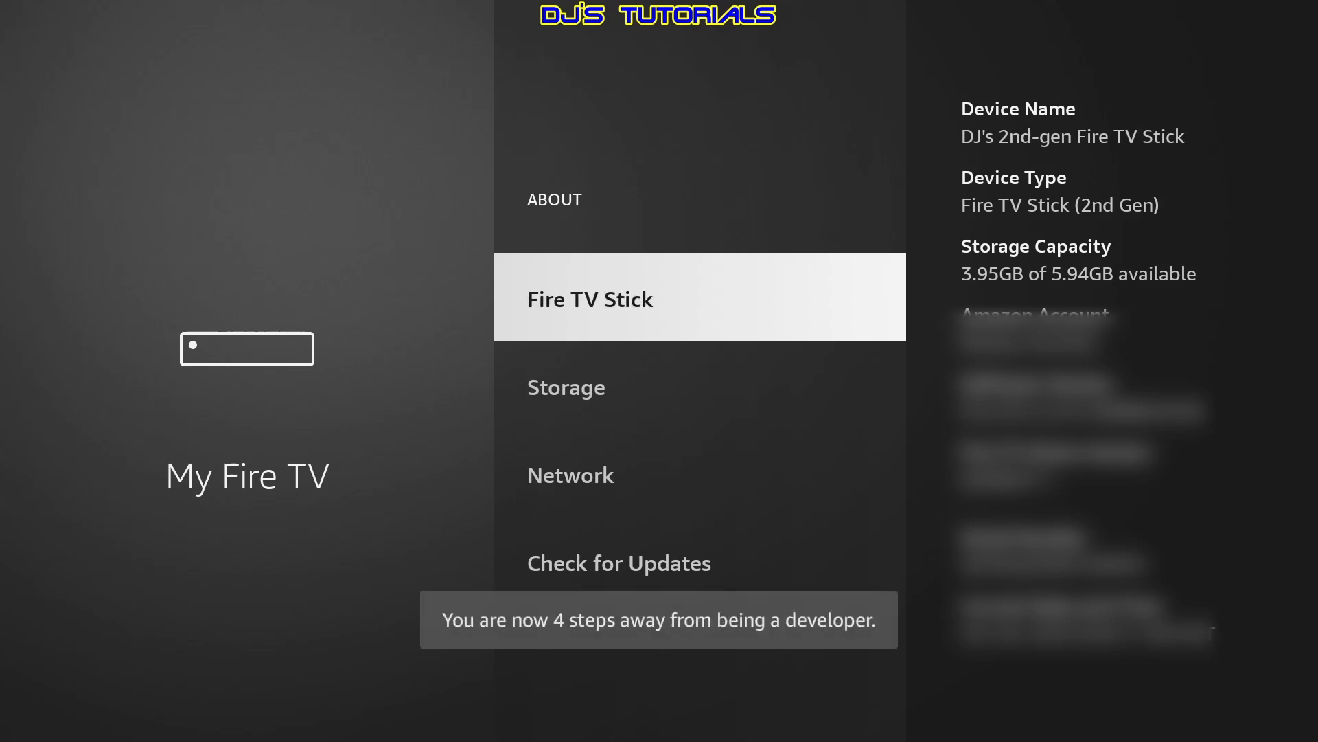
left_click(589, 298)
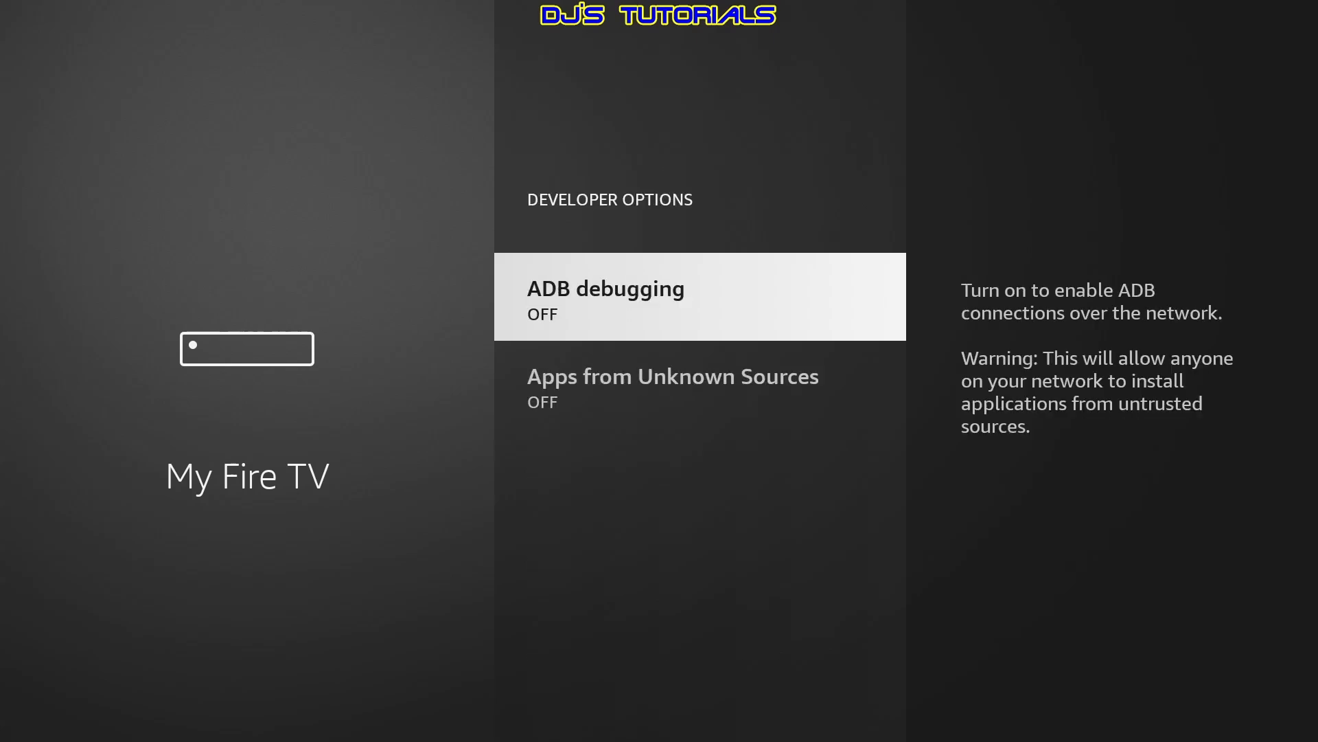
Reach Apps from Unknown Sources and show the per-app Install unknown apps list
scroll("down", 3)
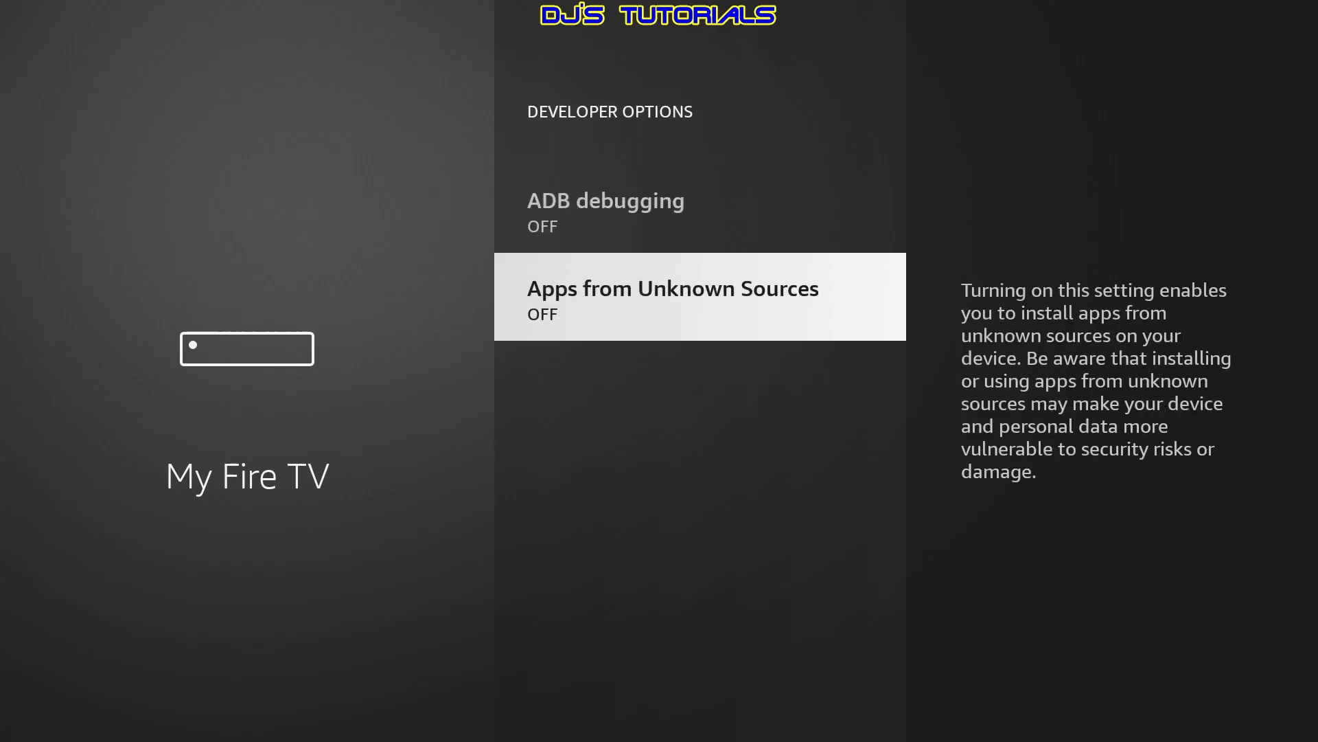
left_click(672, 297)
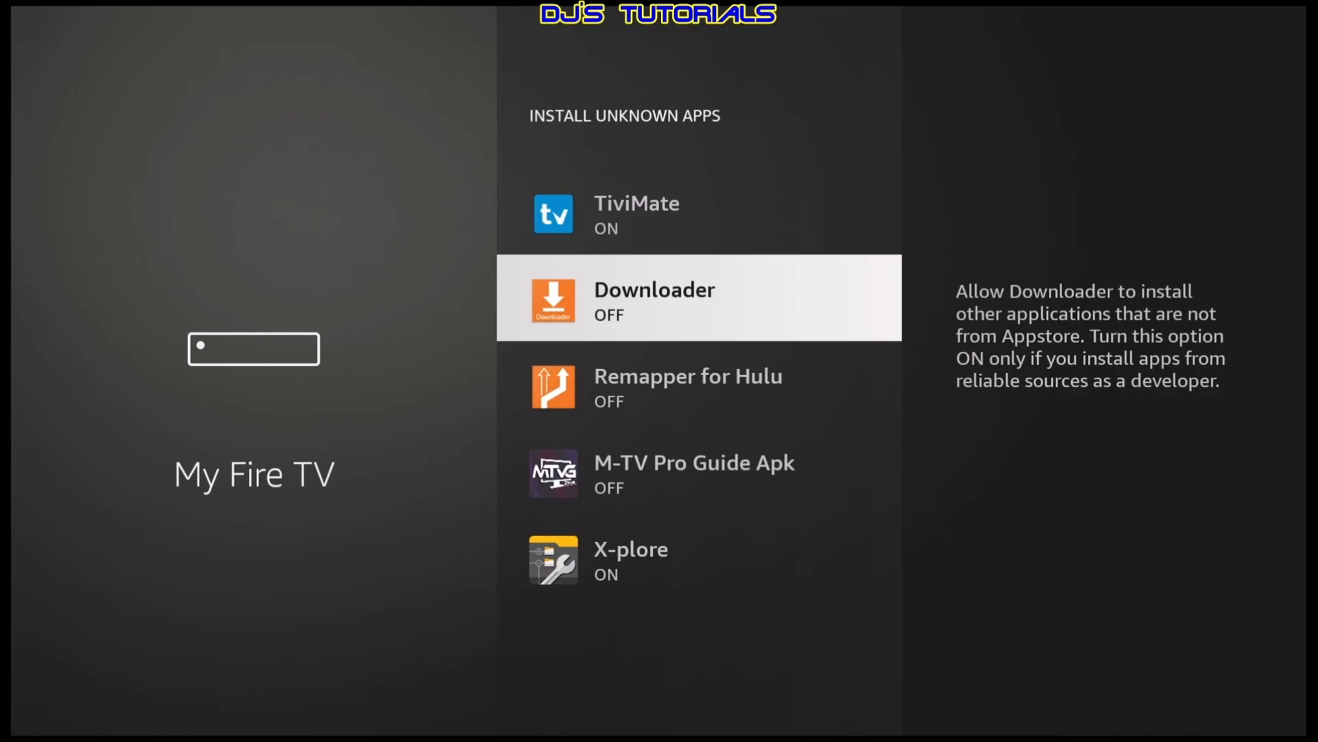
Switch Downloader ON in the Install unknown apps list, joining TiviMate and X-plore
left_click(698, 298)
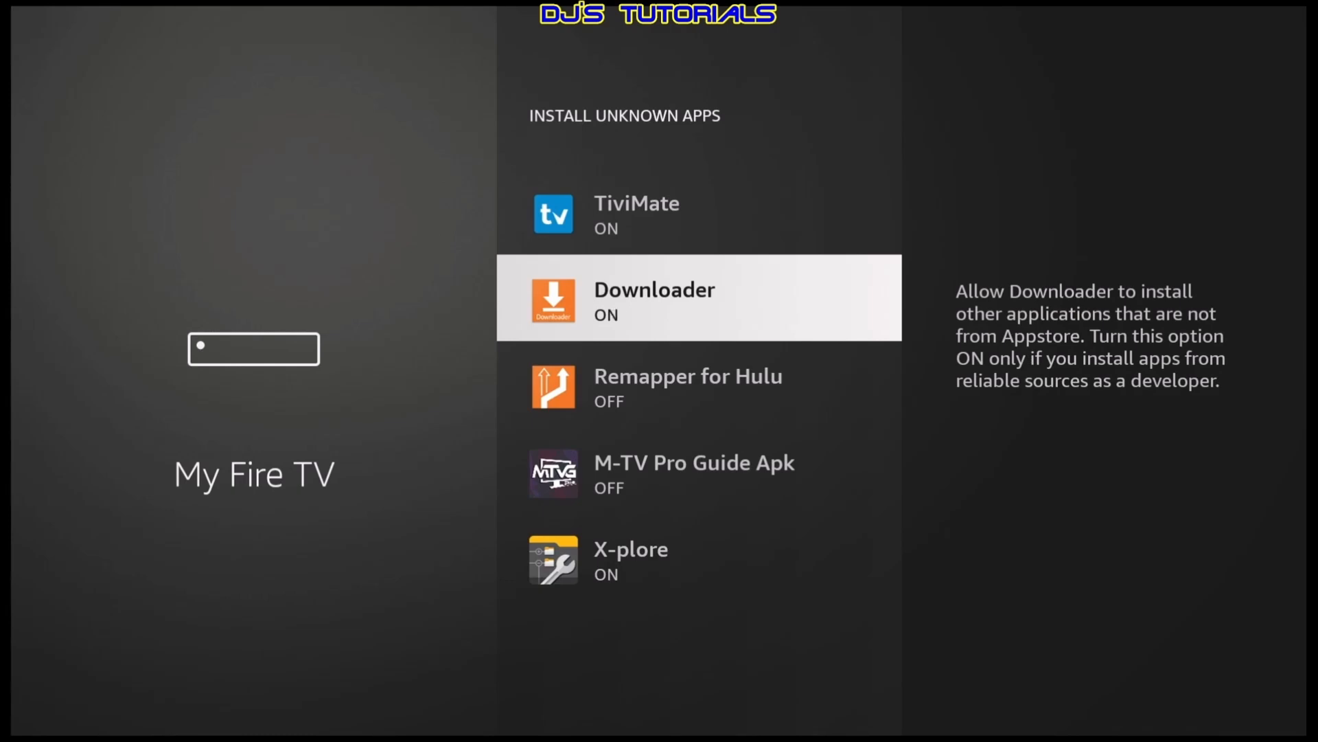